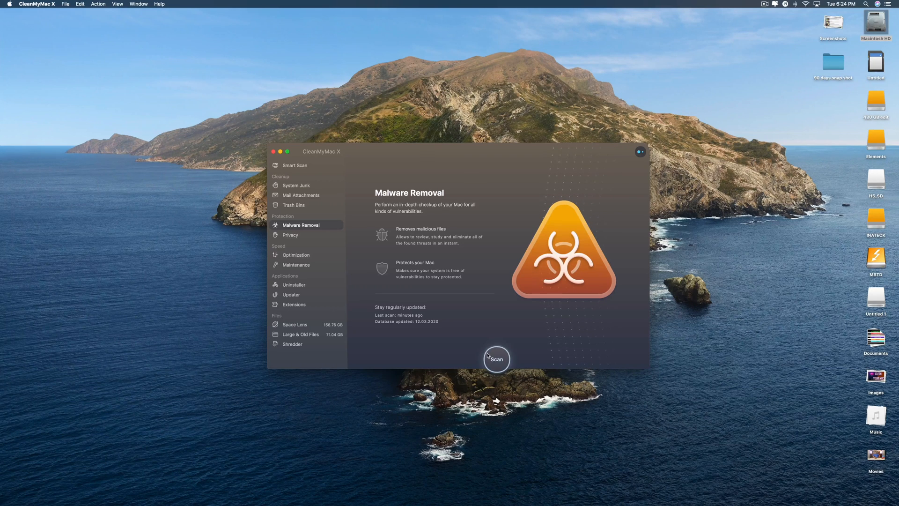
- Run the Malware Removal scan, then move to the Privacy module
left_click(496, 359)
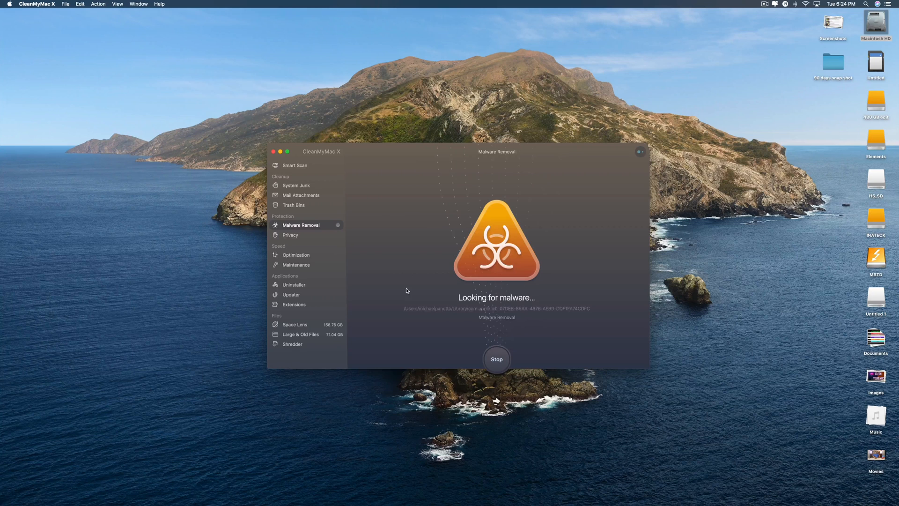
left_click(290, 235)
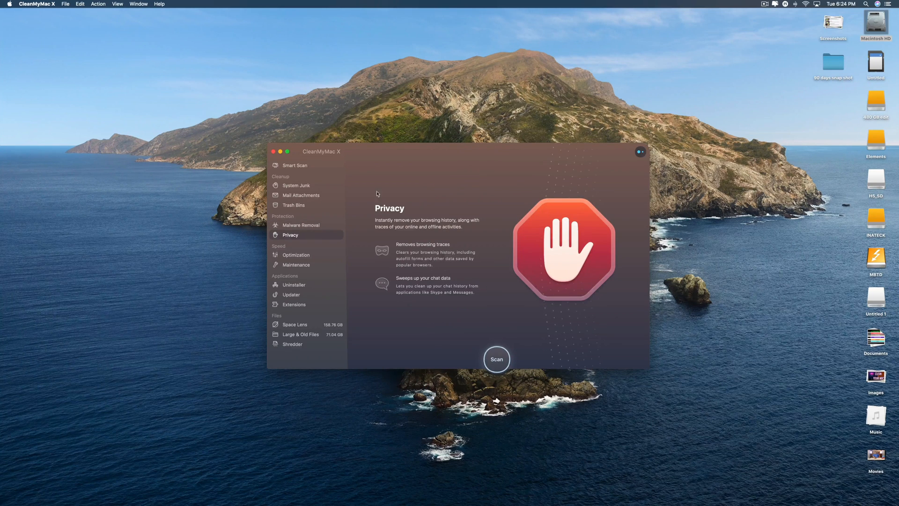
mouse_move(409, 254)
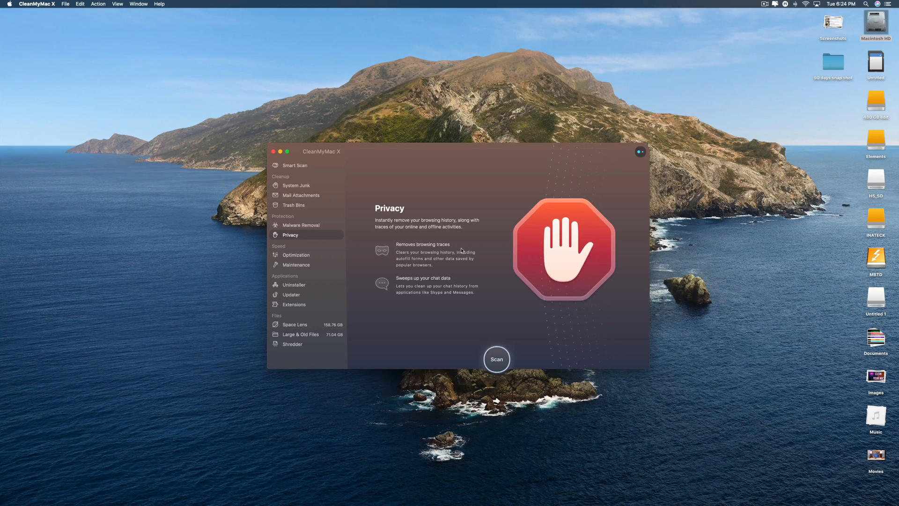
- Scan for privacy traces, listing about 11,500 items across Chrome, Safari and Wi-Fi networks
left_click(496, 359)
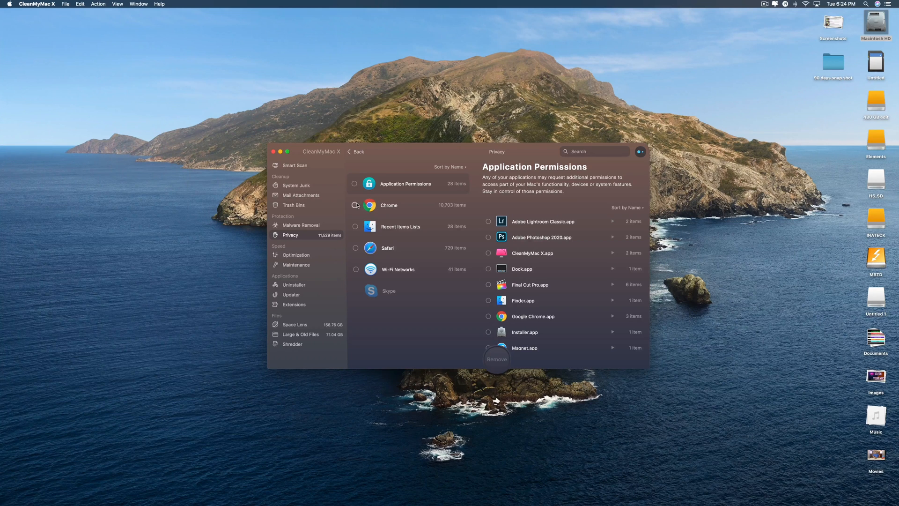
- Show Chrome's found traces: cookies, downloads, autofill, history, saved passwords, queries and tabs
left_click(388, 205)
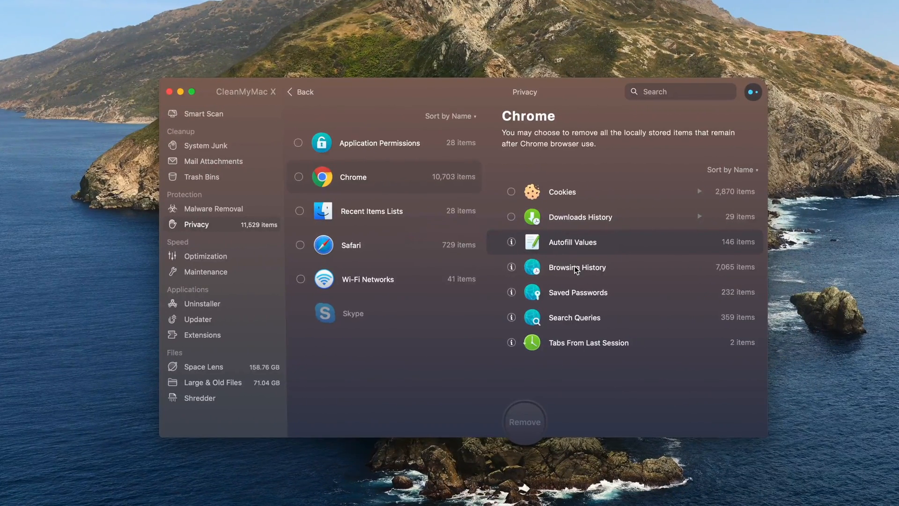
mouse_move(584, 325)
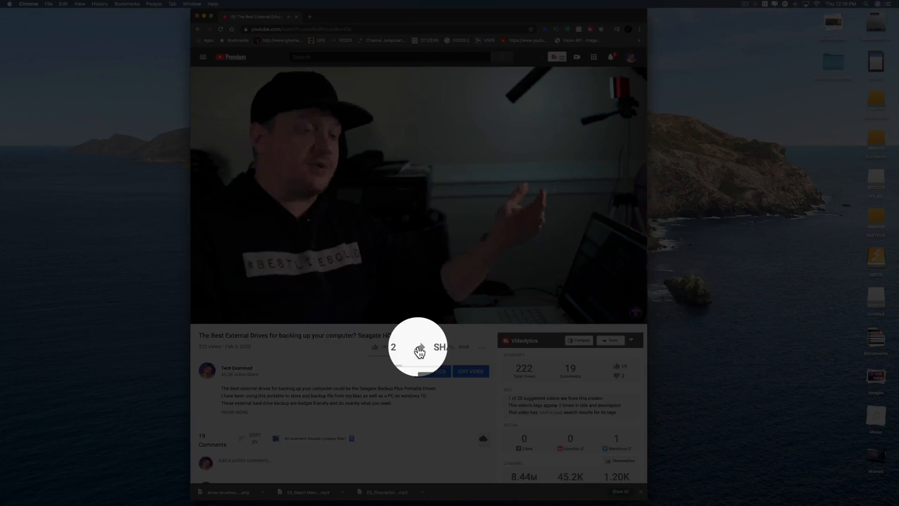
- Share the YouTube video to Twitter with a draft starting '#CMMX Check out th'
left_click(439, 346)
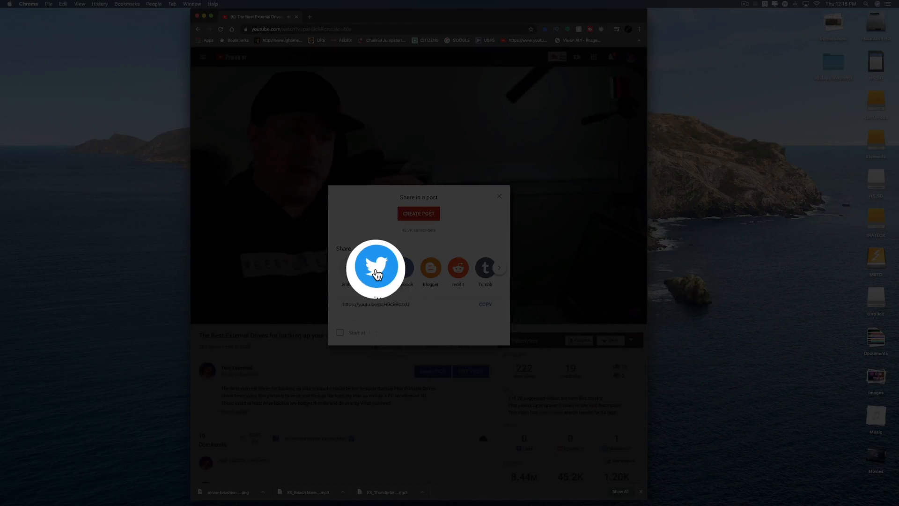
left_click(376, 266)
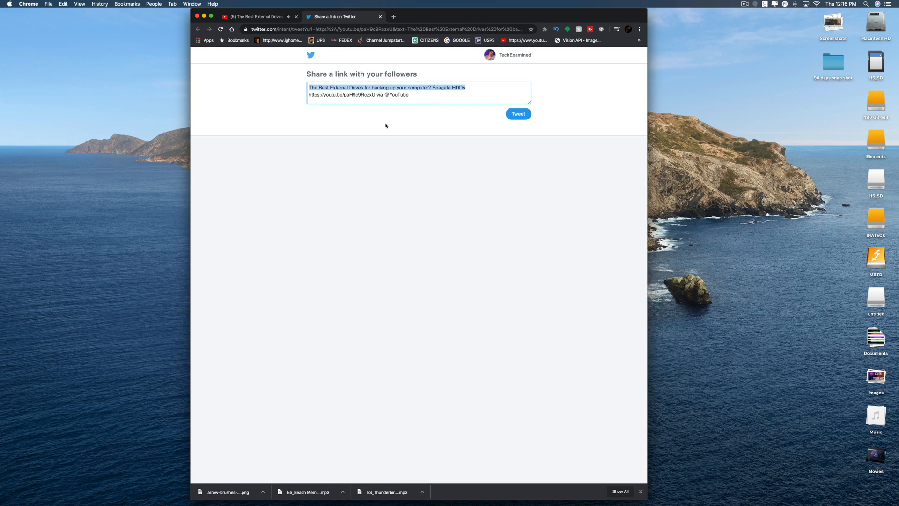
type("#C")
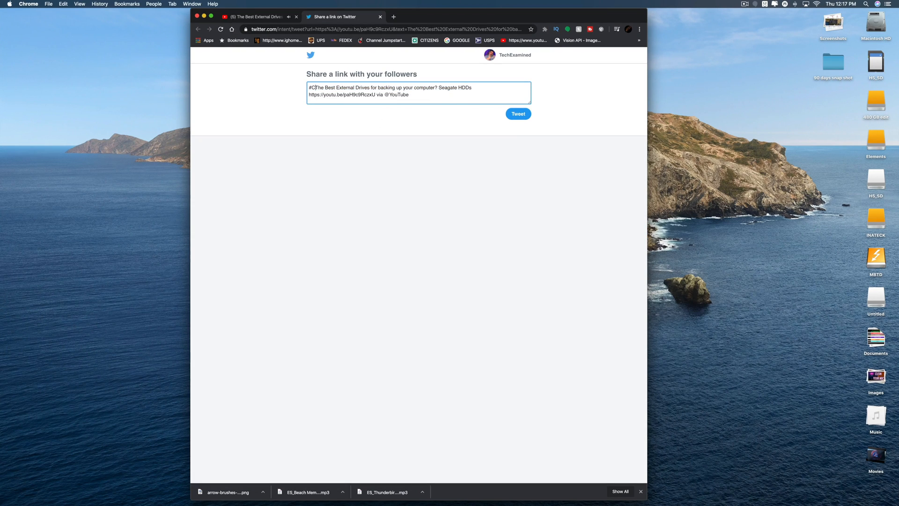
type("MMX")
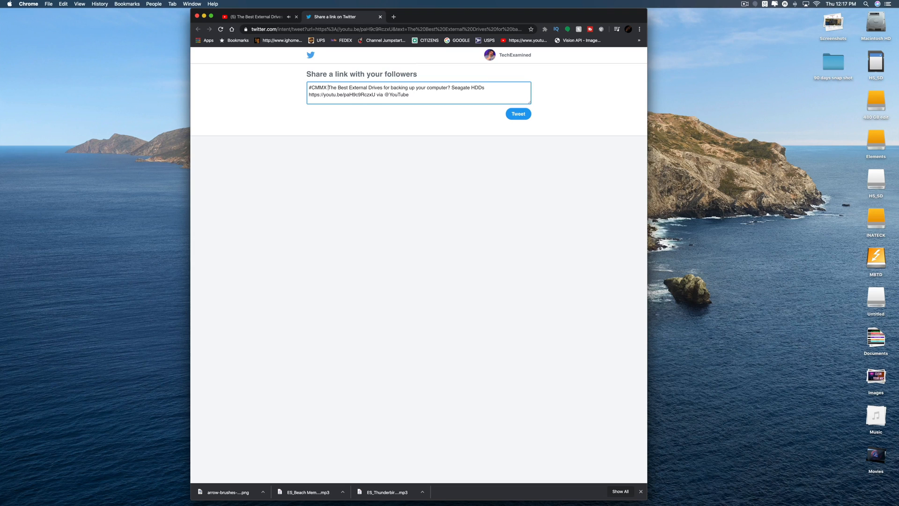
type("Check out th")
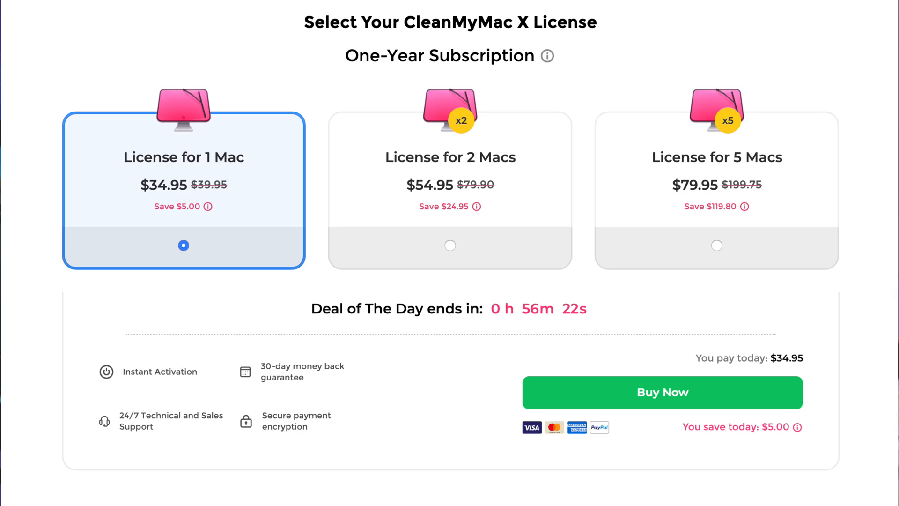
- Scroll the store page to the one-year licenses for 1, 2 and 5 Macs, one Mac at $34.95
scroll("down", 3)
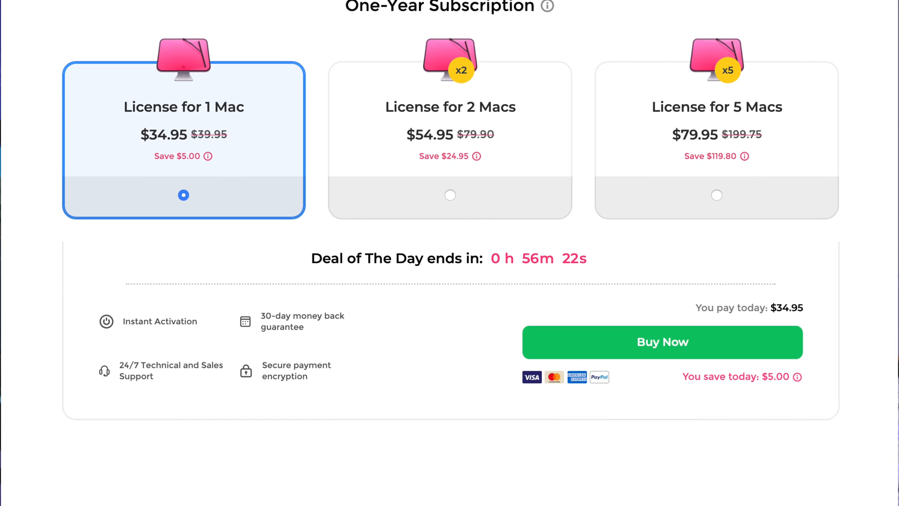